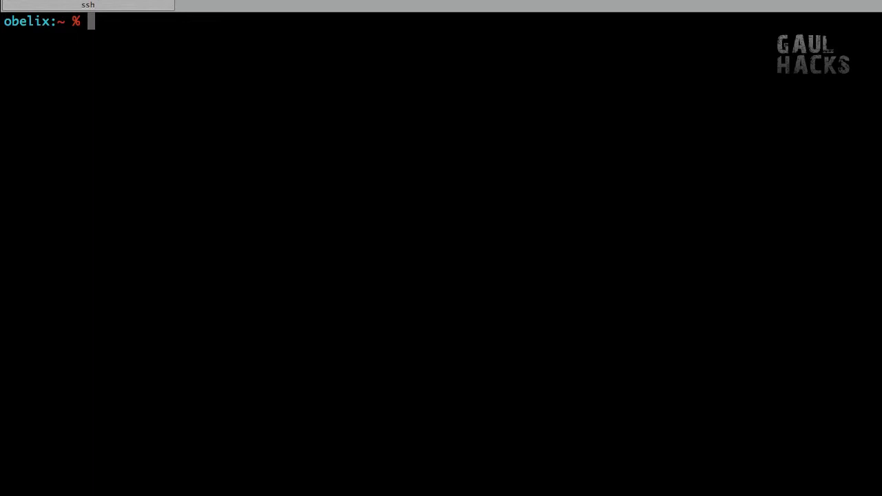
- Load test.c in Vim and move down through its unhighlighted C source
text(vim test.c)
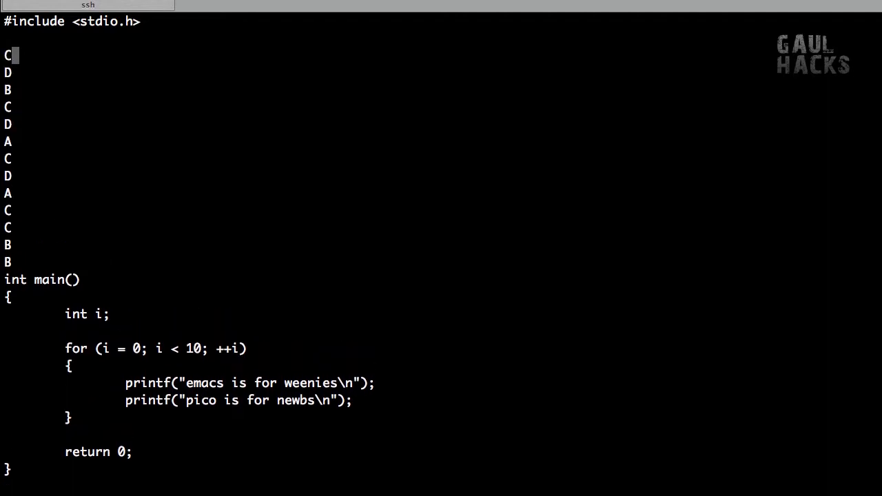
key(Down)
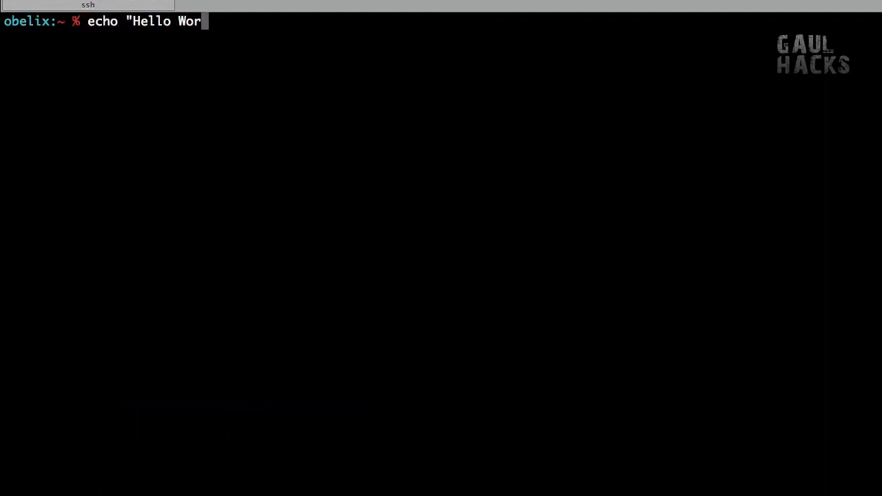
- Finish echo "Hello World" garbling into tildes, then begin the wget --no command after reconnecting
text(ld")
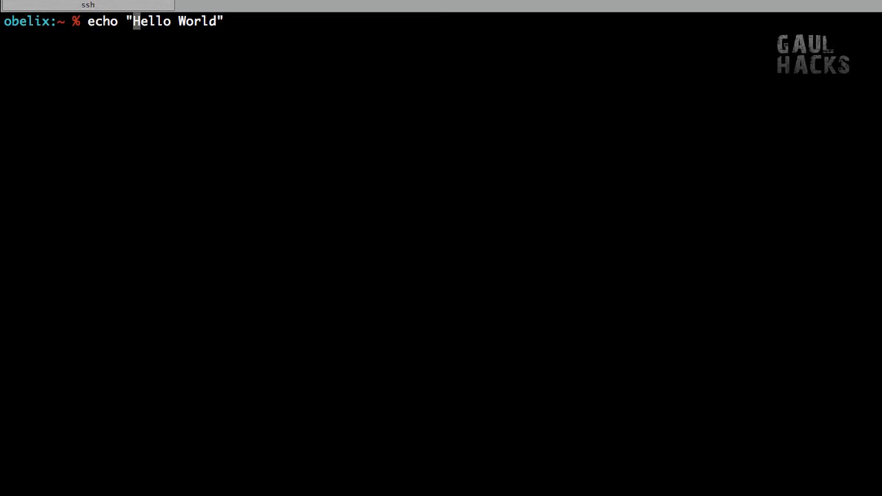
text(~~~)
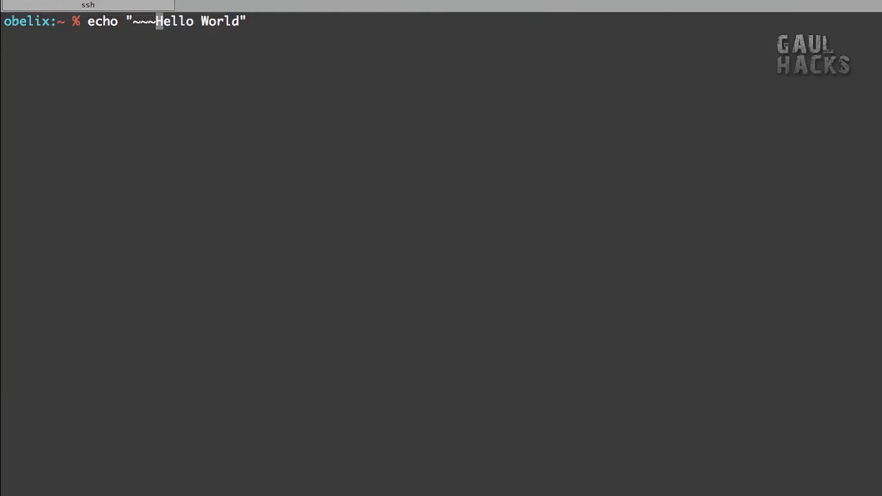
text(~~~)
text(ssh obelix)
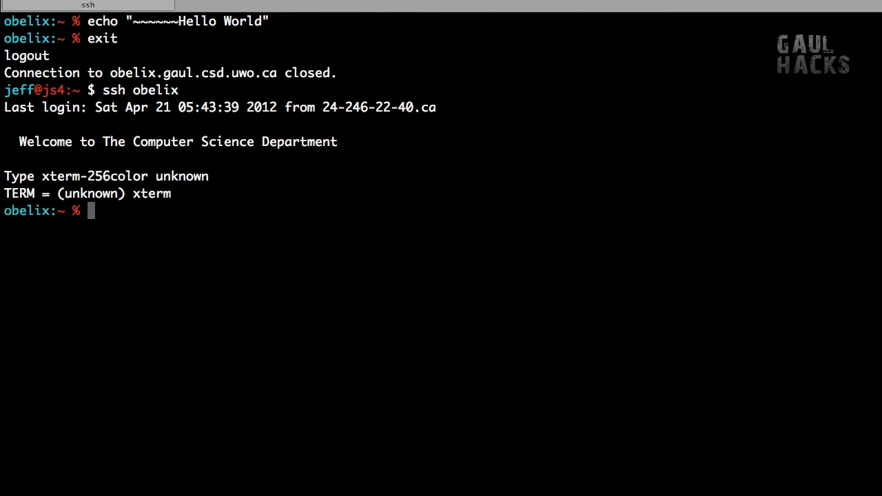
text(wget --no)
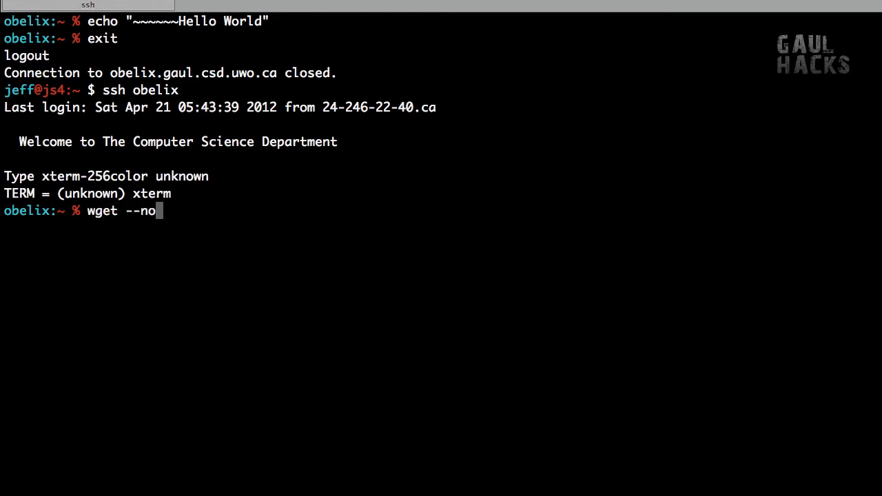
- Download fixvim.sh from raw.github.com/jsuwo/Epic-Vim-Tutorial with wget --no-check-certificate
text(-check-certific)
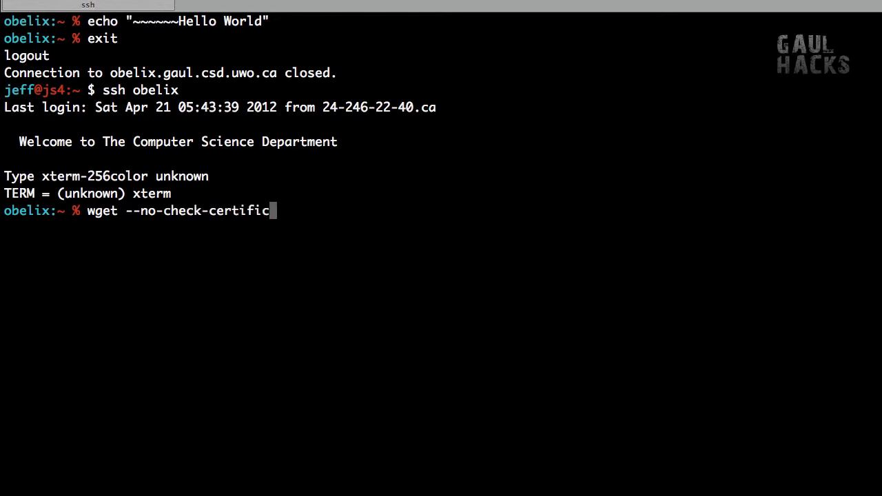
text(ate https://raw.github.com/jsuwo/Epic-Vim-Tutorial/master/fixvim.sh)
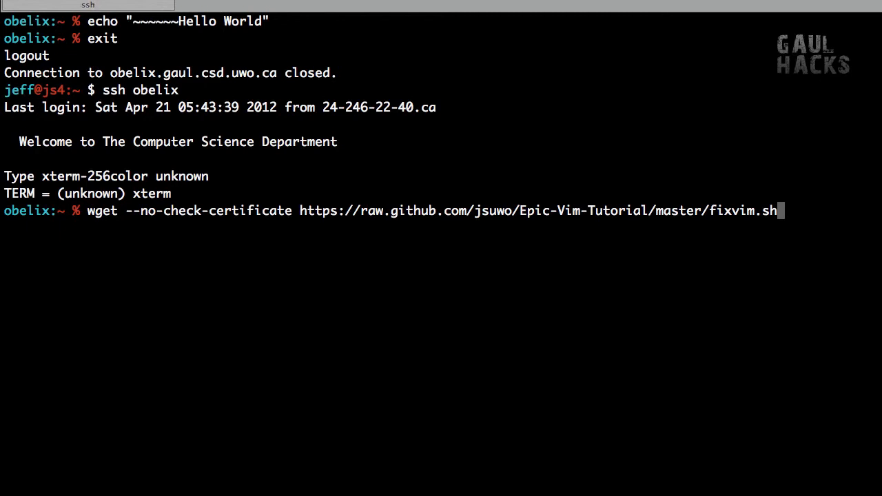
mouse_move(264, 102)
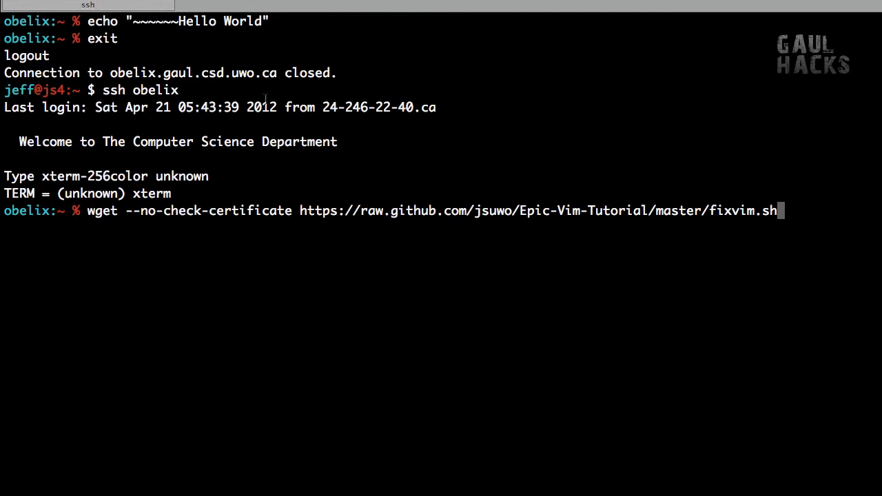
mouse_move(339, 207)
text(ls)
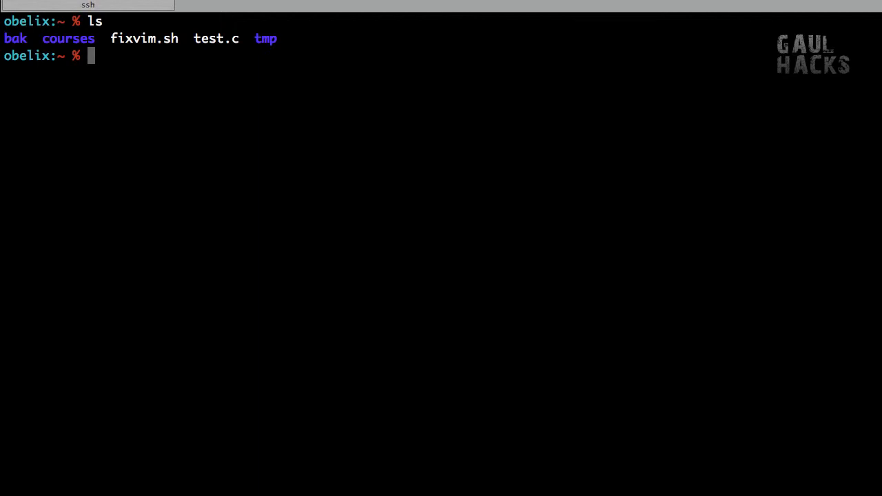
- Make fixvim.sh executable with chmod +x and run ./fixvim.sh
text(chmod +x fi)
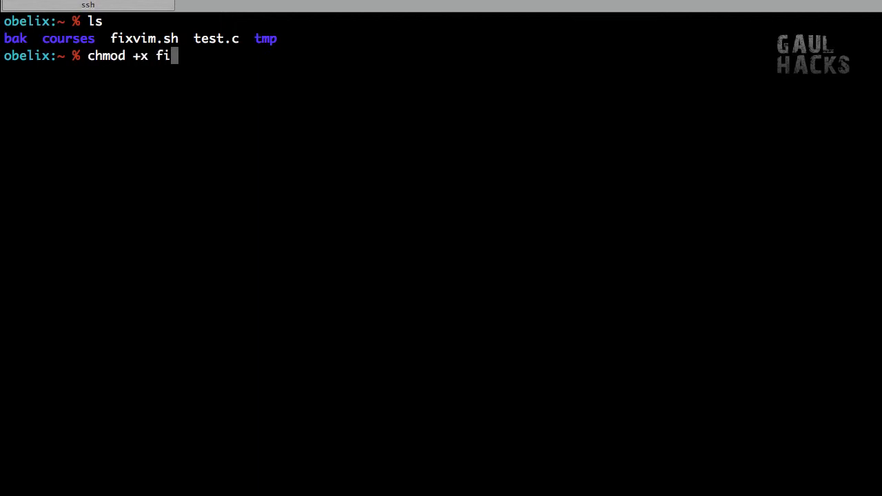
key(Tab)
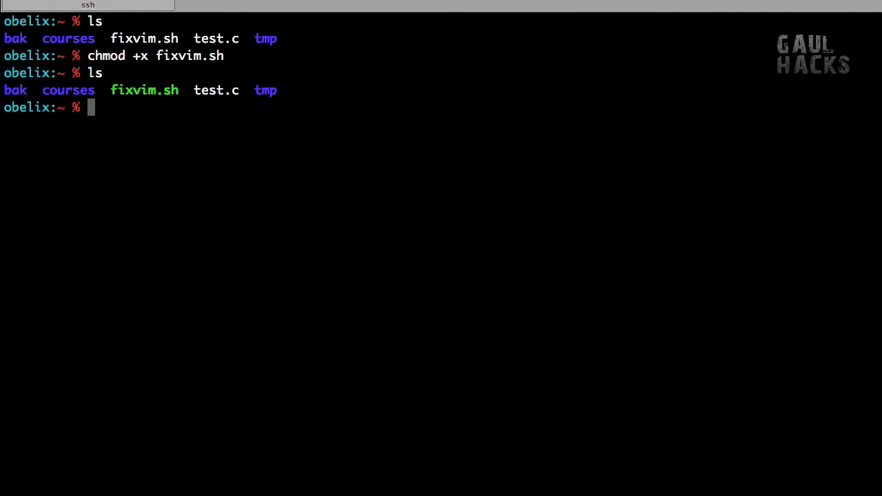
text(./fixvim.sh)
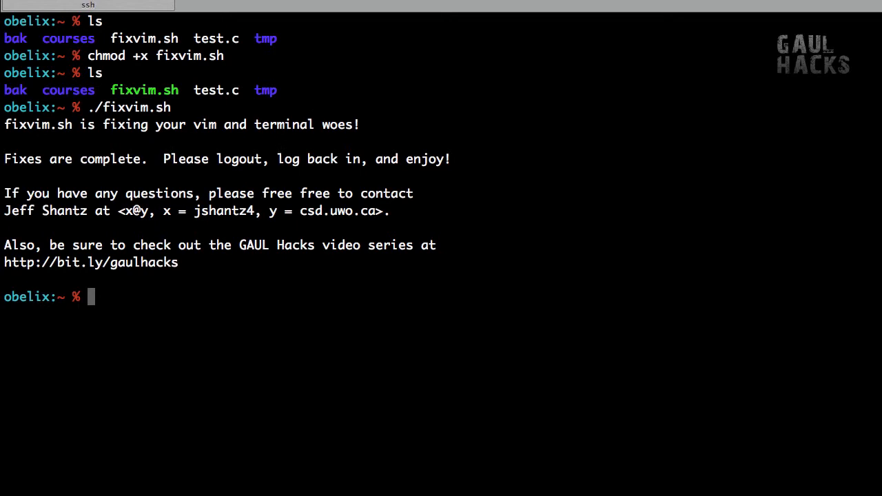
- Exit and ssh back into obelix, echo "Hello World" and Goodbye cleanly, then launch vim test.c
text(exit)
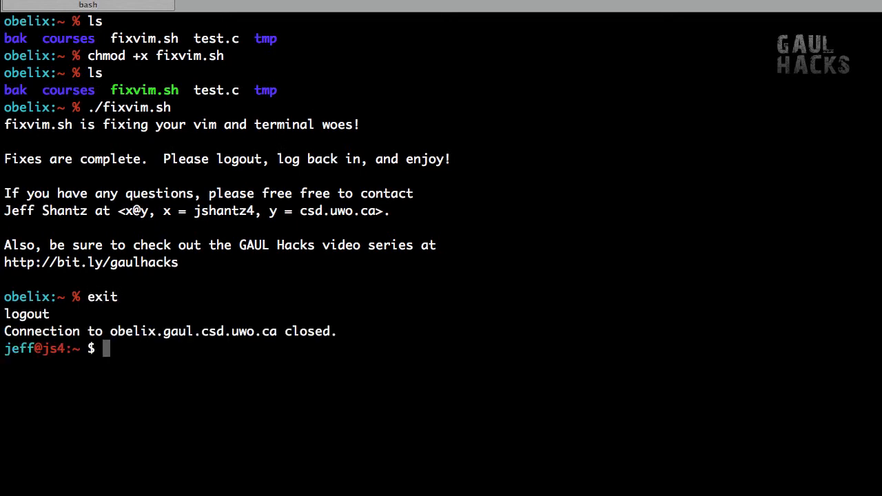
text(ssh obelix)
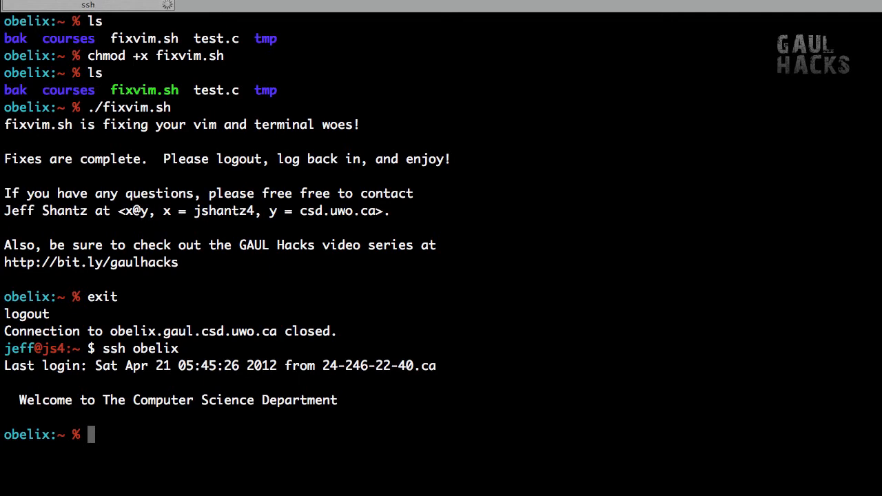
text(echo)
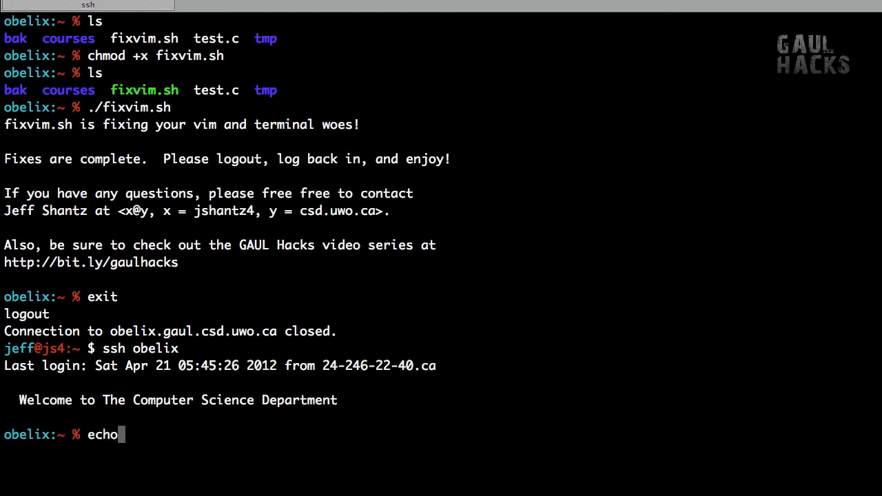
text("Hello World")
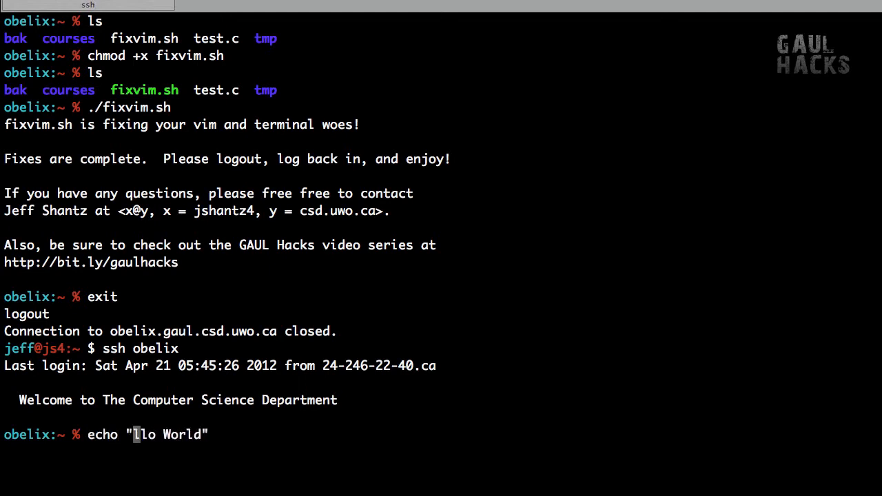
text(Goodbye)
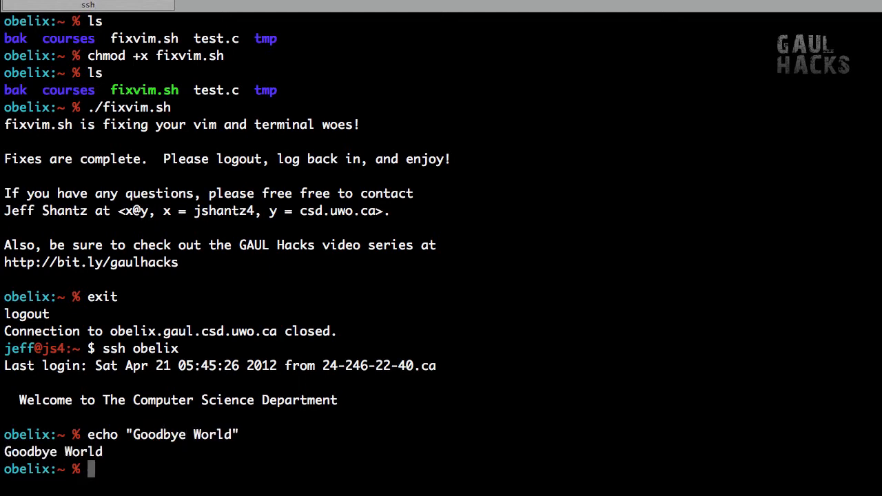
text(vim test.c)
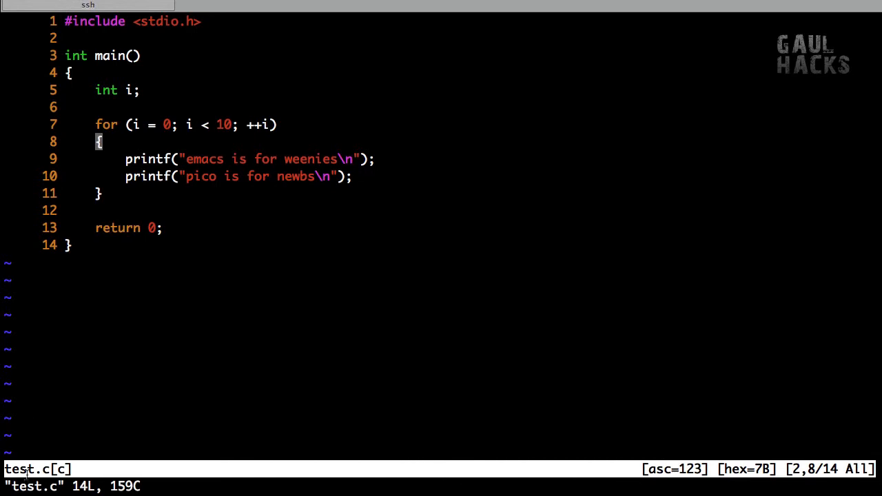
mouse_move(196, 463)
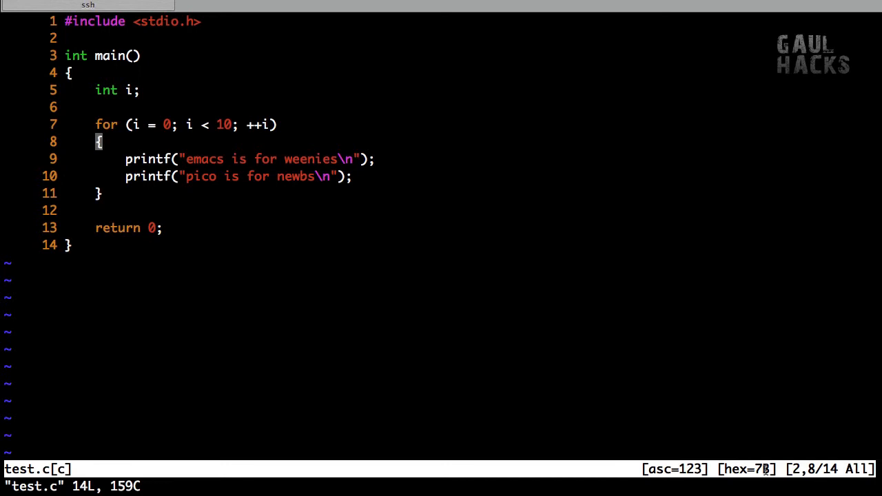
- Enter insert mode in test.c, move through the code, and leave insert mode
key(i)
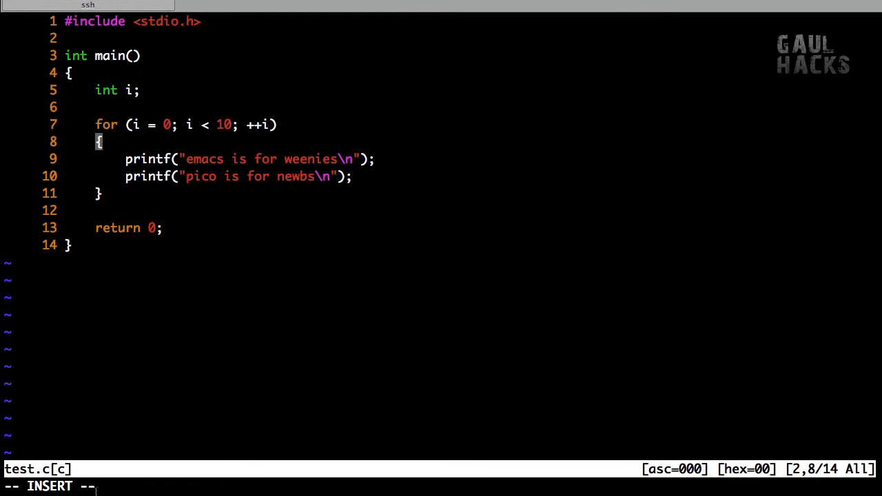
key(Escape)
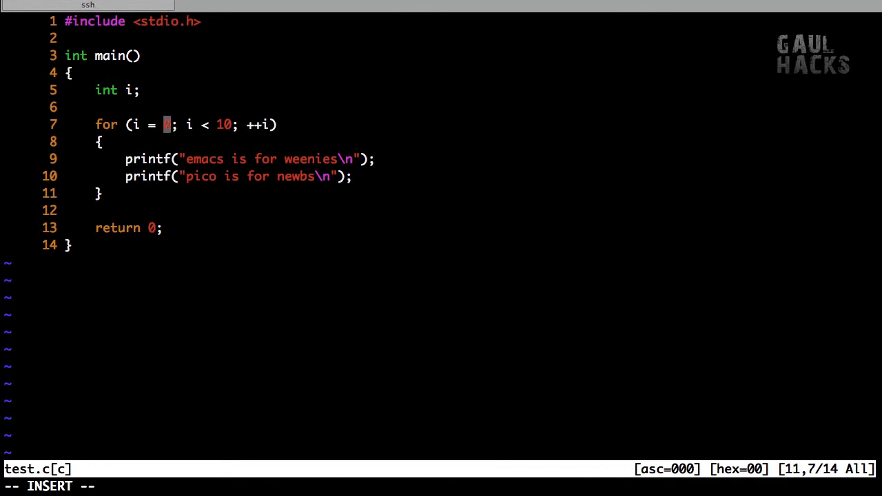
key(BackSpace)
text(v)
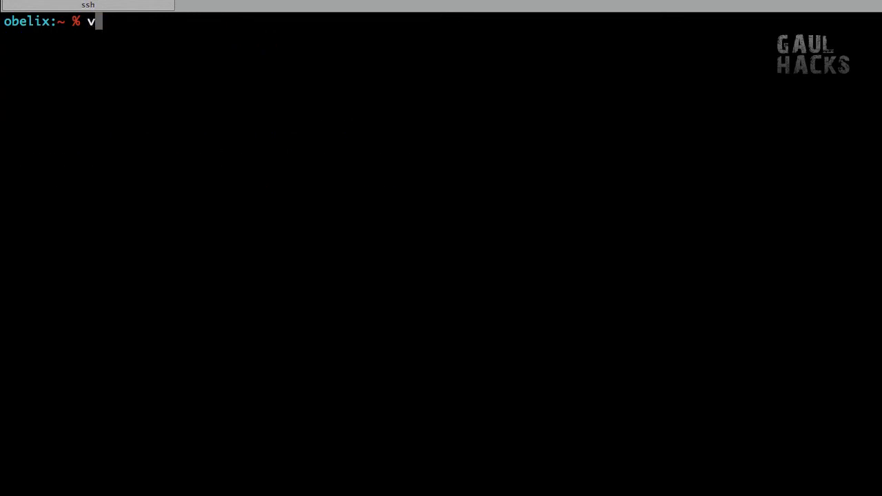
- View .hacksrc and .hacks.login in Vim, then list .local's contents with find
text(im .hacksrc)
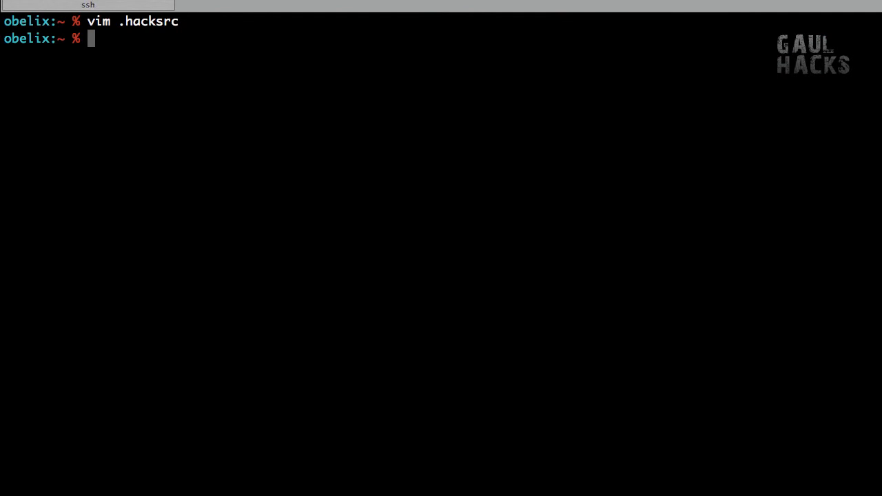
text(vim .hacks.login)
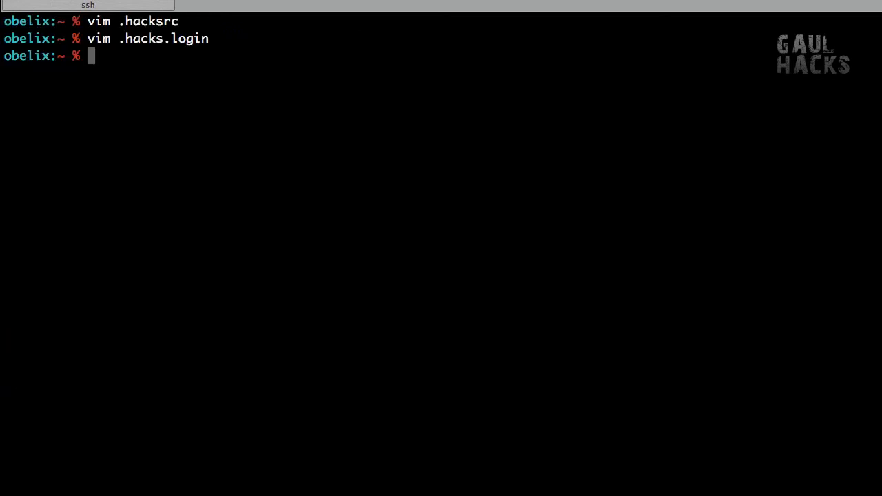
text(.)
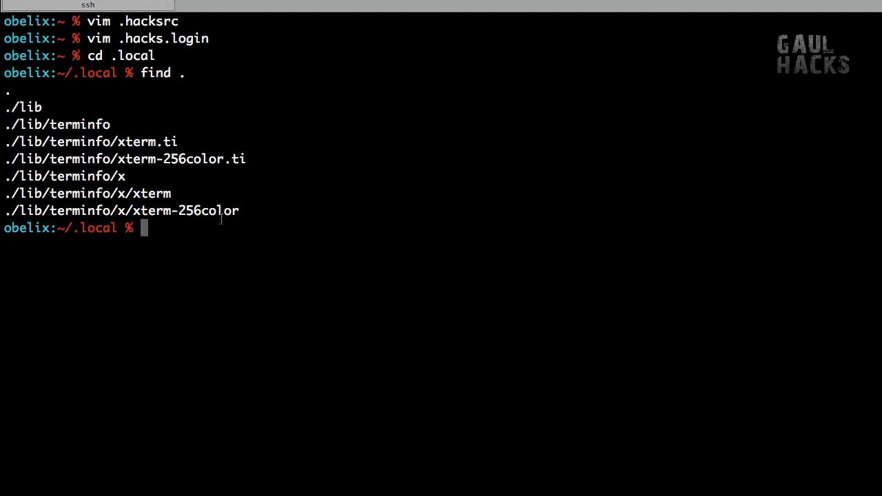
double_click(132, 55)
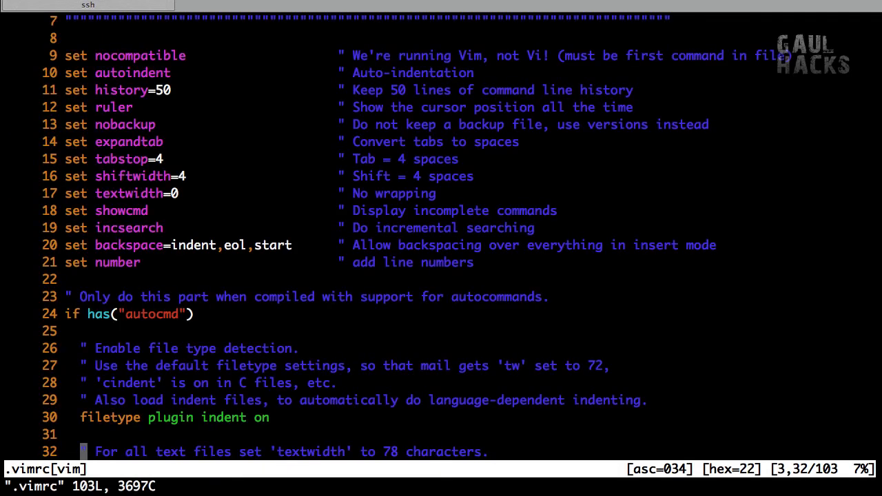
- Scroll through .vimrc, search /set and jump between its highlighted matches with n
scroll(down, 3)
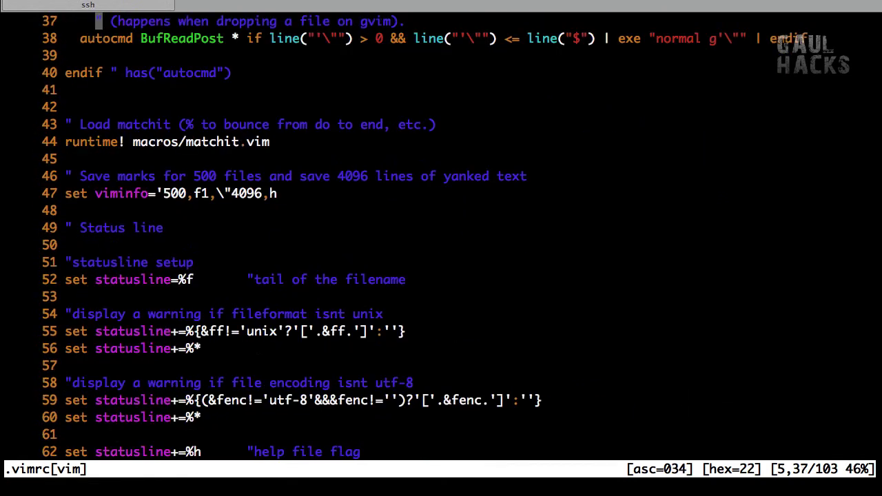
scroll(down, 3)
text(:)
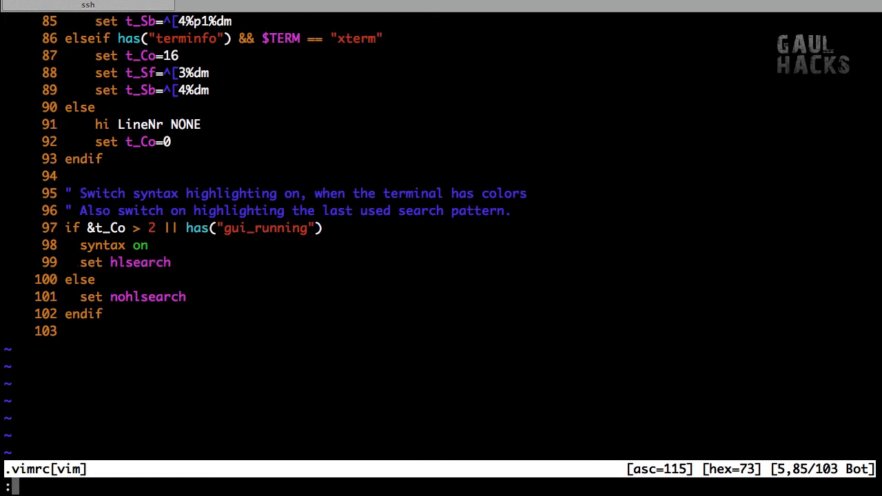
text(/se)
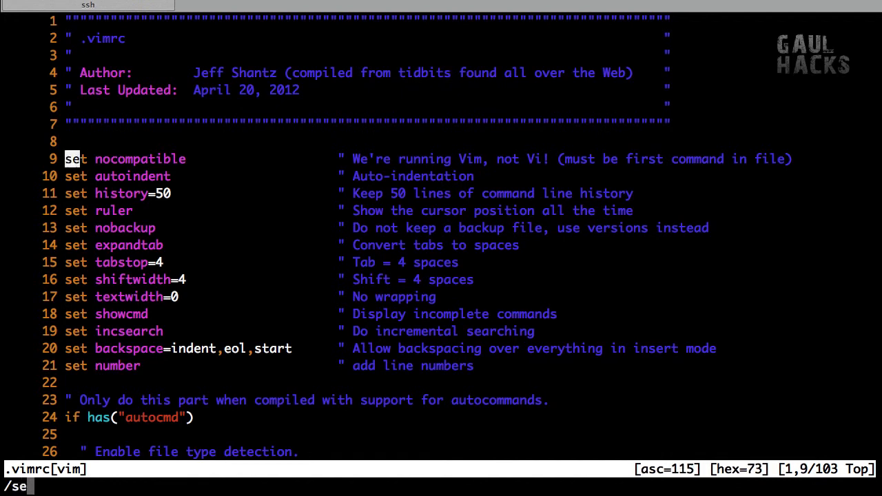
text(t)
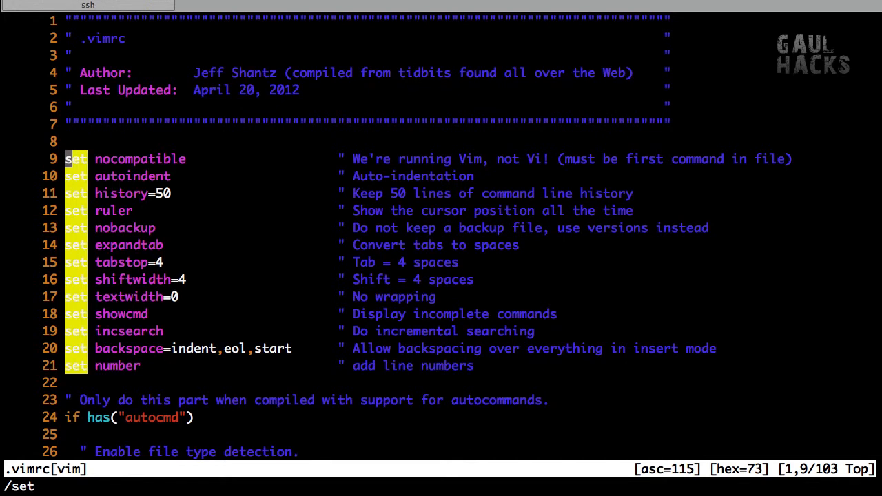
key(n)
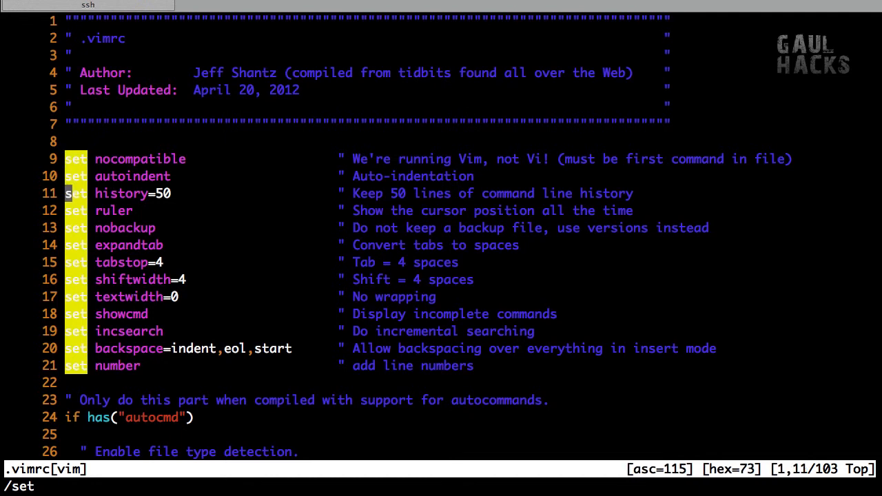